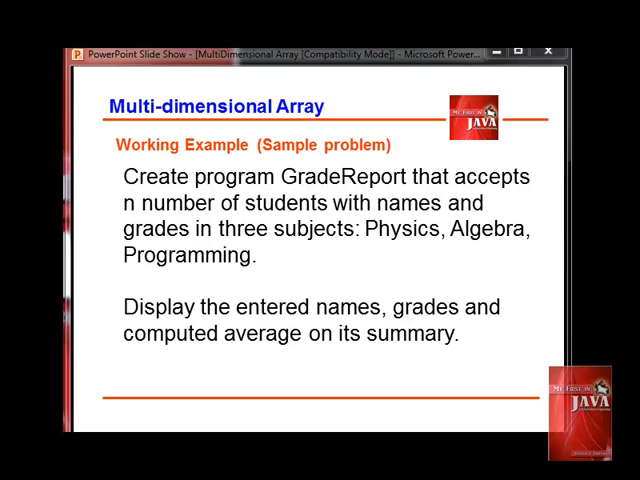
pyautogui.moveTo(375, 63)
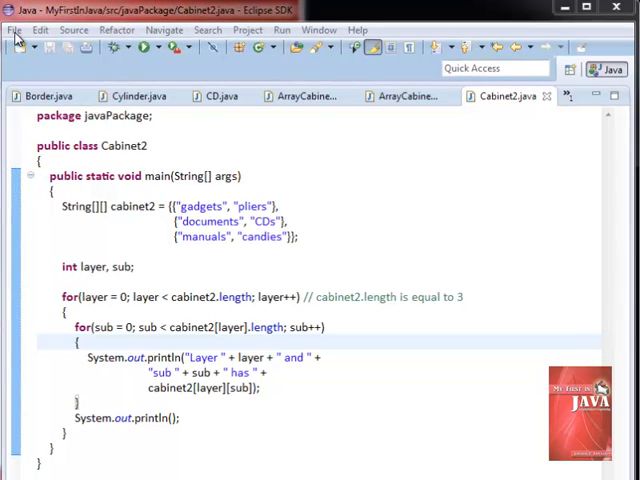
# Step: Create a new Java class named GradeReport in javaPackage
pyautogui.click(14, 29)
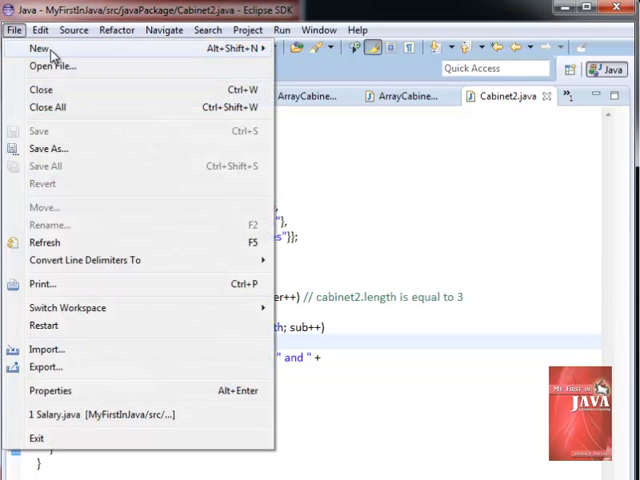
pyautogui.moveTo(40, 47)
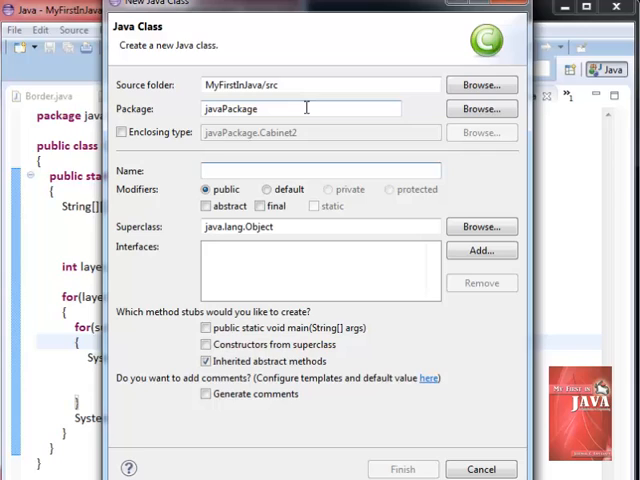
pyautogui.write('GradeRepor')
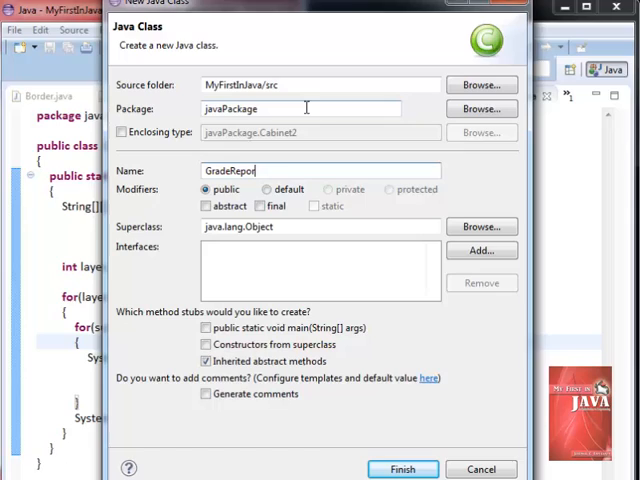
pyautogui.click(412, 469)
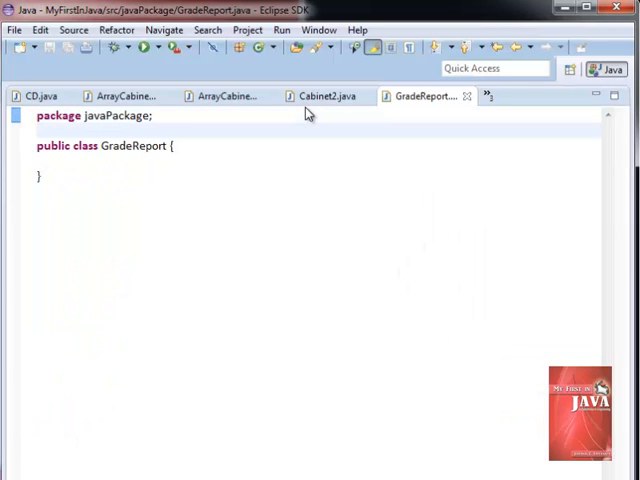
# Step: Add the java.util.Scanner import and a public static void main(String[] args) method
pyautogui.write('import')
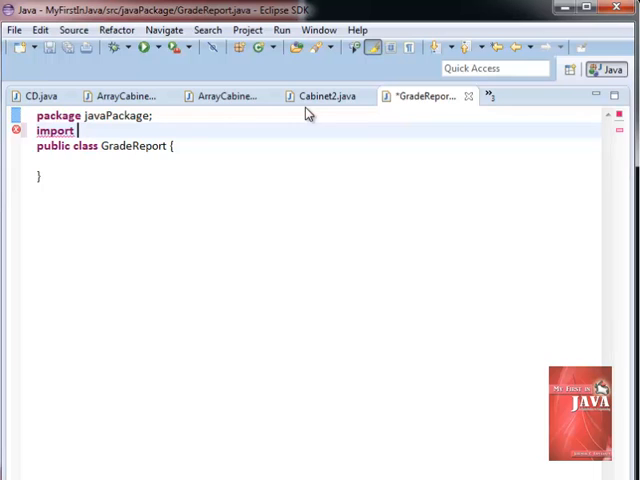
pyautogui.write('java')
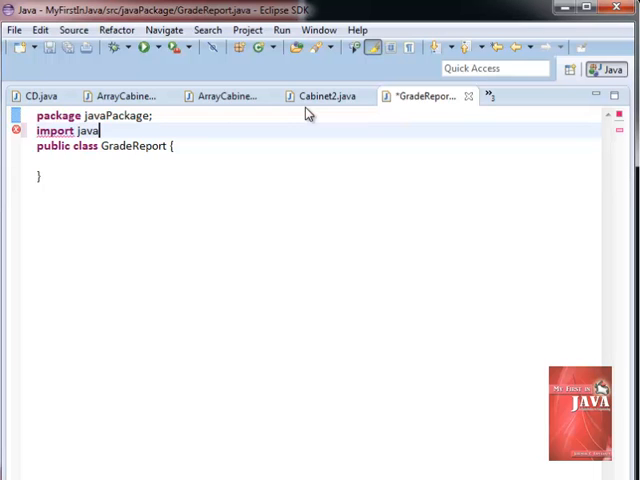
pyautogui.write('.util.Scanner;')
pyautogui.write('public')
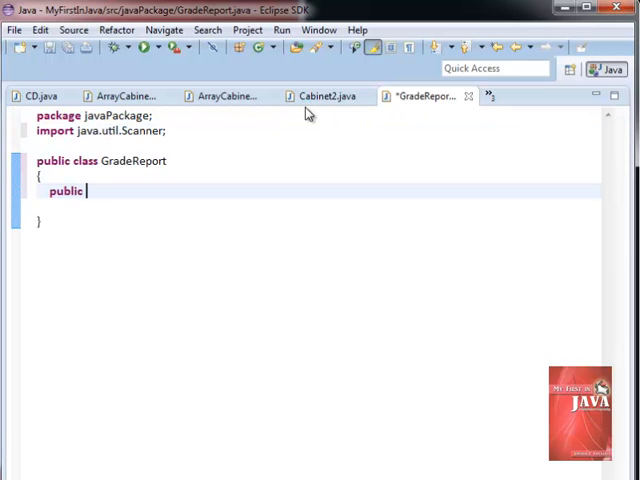
pyautogui.write('static')
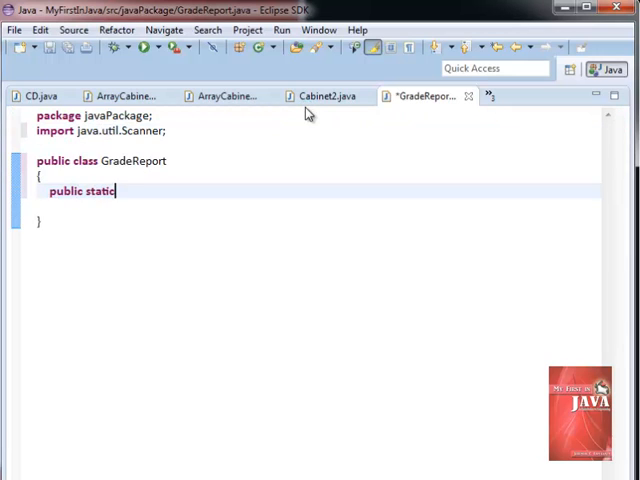
pyautogui.write('void main(String[] args)')
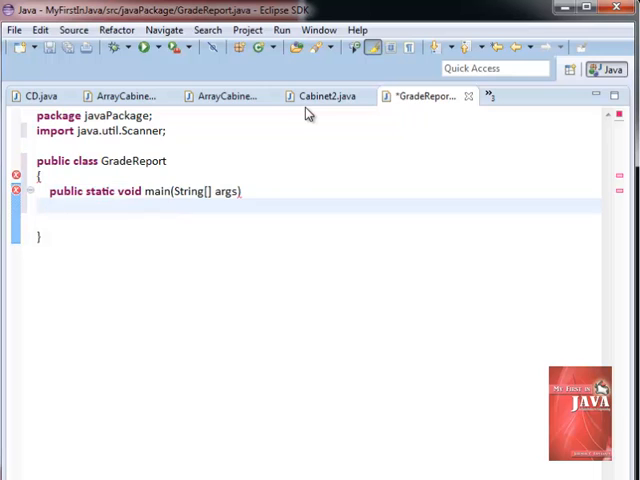
pyautogui.write('{')
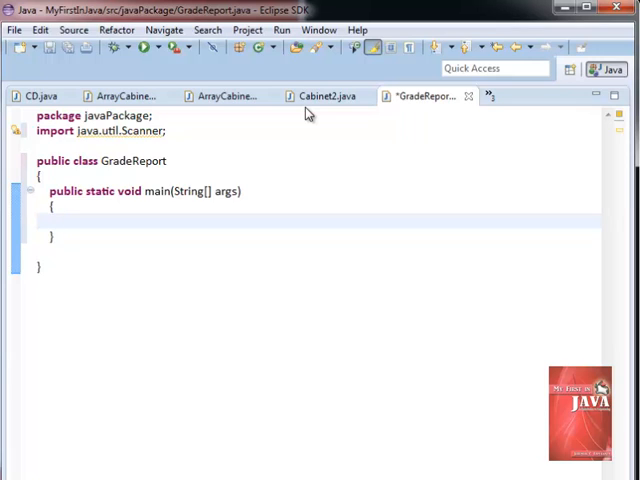
# Step: Declare the Scanner input, numStud = 0, and the Physics/Algebra/Programming subject array
pyautogui.write('Scanner input = new Scanner(System.in);')
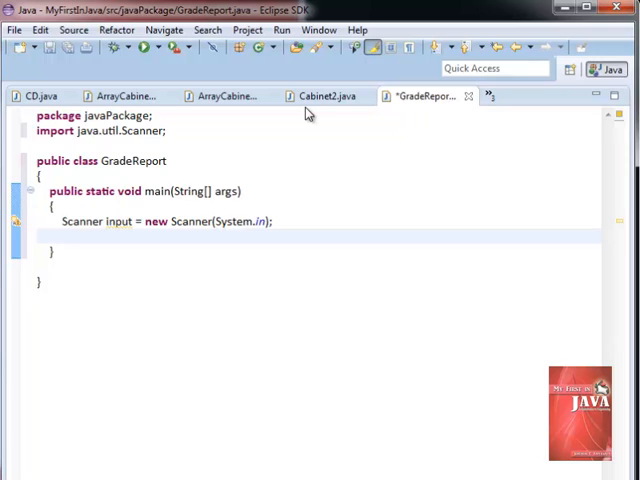
pyautogui.write('int numStud = 0;')
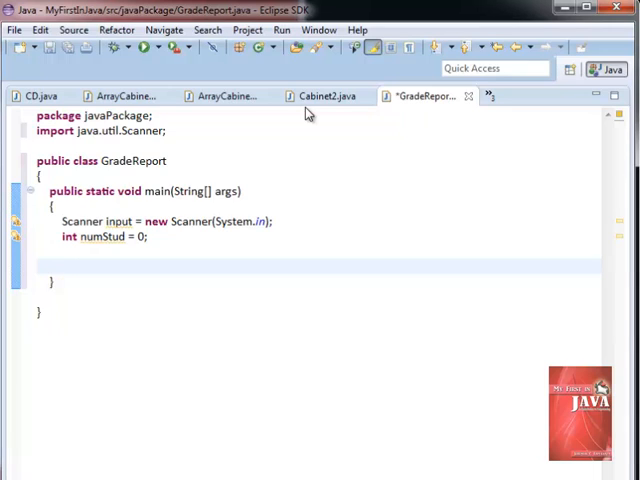
pyautogui.write('String[] subject = { "Physics", "Algebra", "Programming')
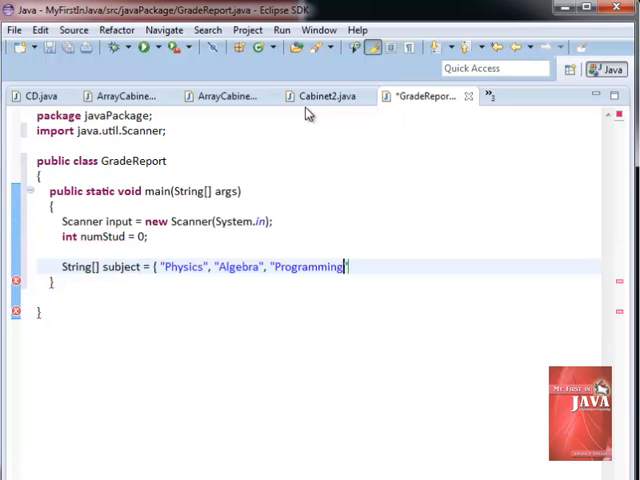
pyautogui.write(';')
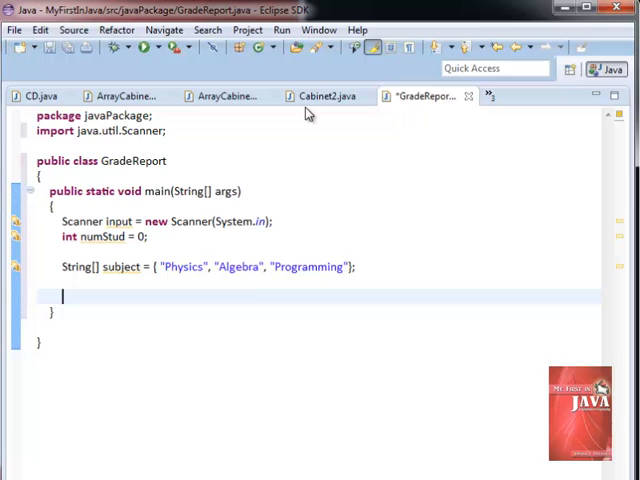
# Step: Prompt for and read numStud, then declare studName as new String[numStud]
pyautogui.write('System.out.print("Enter the number of students to process: ");')
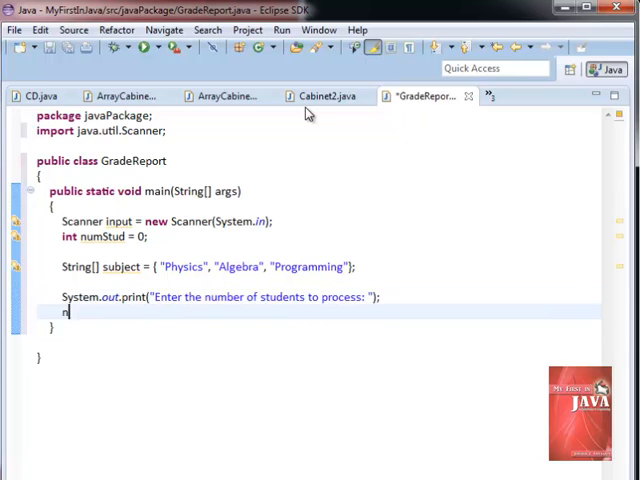
pyautogui.write('numStud = input.nextInt();')
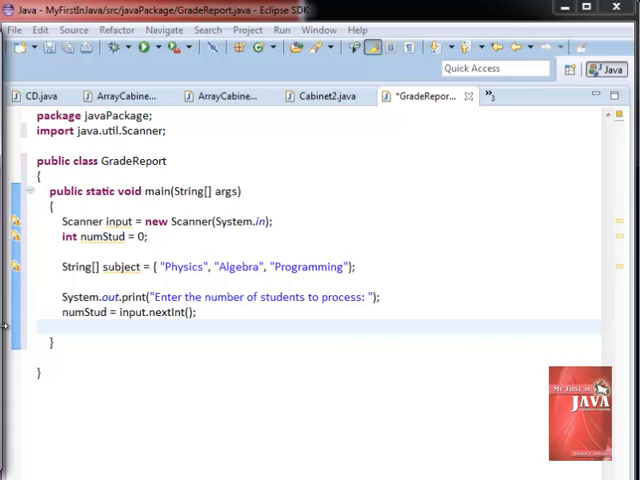
pyautogui.write('String')
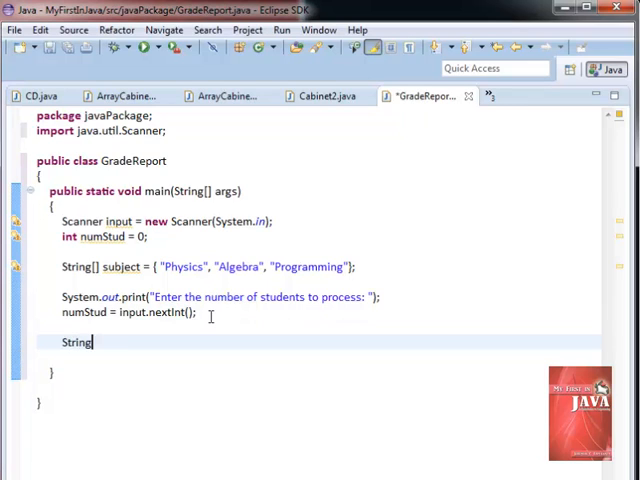
pyautogui.write('[]')
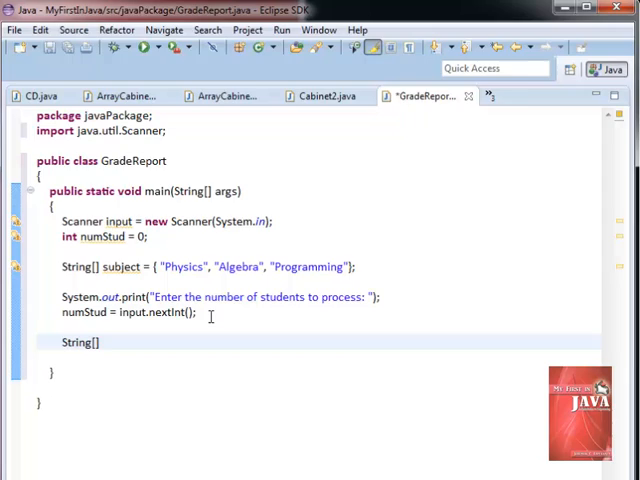
pyautogui.write('studName = new String[numStud];')
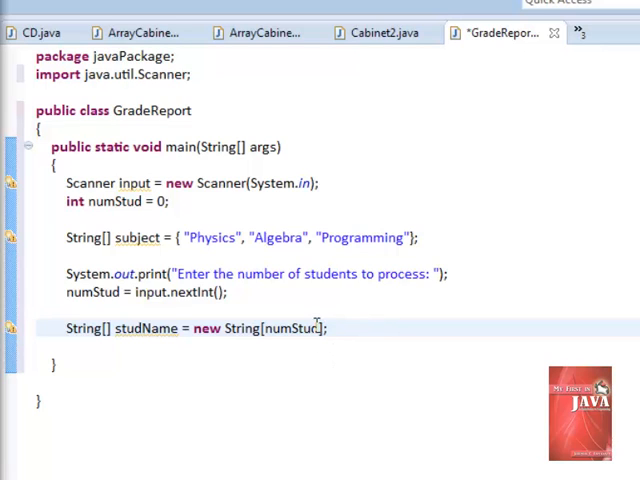
# Step: Declare grade as double[numStud][3] and totalGrade as double[numStud]
pyautogui.write('double[][] grade')
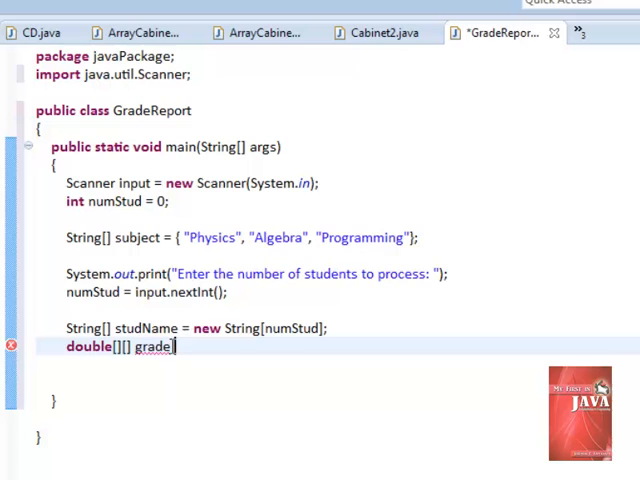
pyautogui.write('[=')
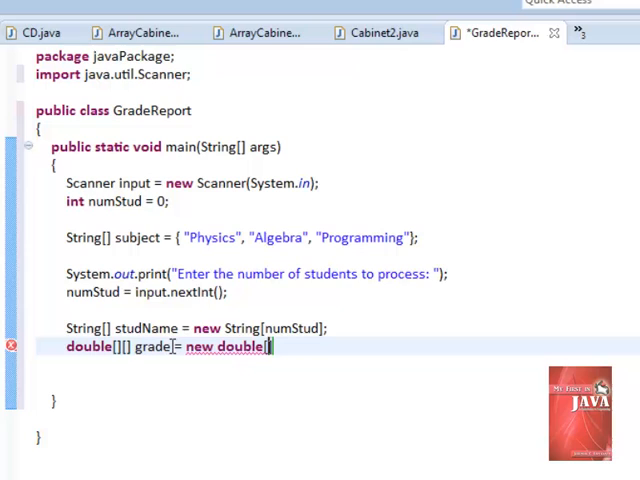
pyautogui.write('[numStud][3];')
pyautogui.write('double[] totalGrade')
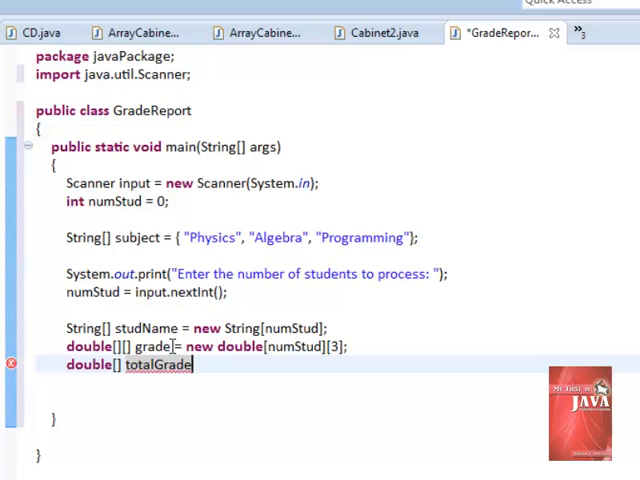
pyautogui.write('= new double[numStud];')
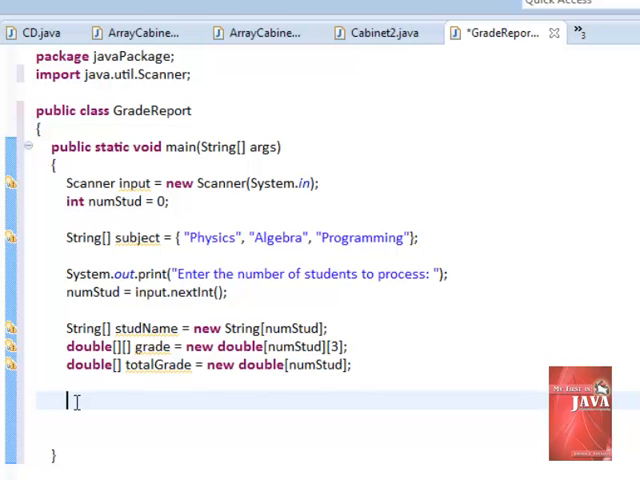
# Step: Under //Data Entry, loop over gRow prompting for and reading each studName
pyautogui.write('//Data Entry')
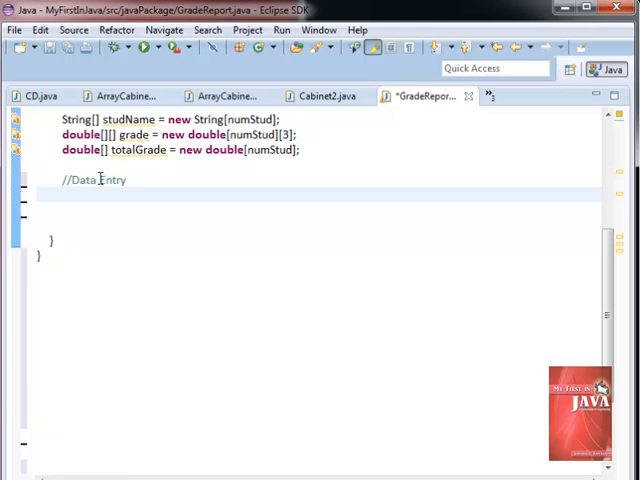
pyautogui.write('for')
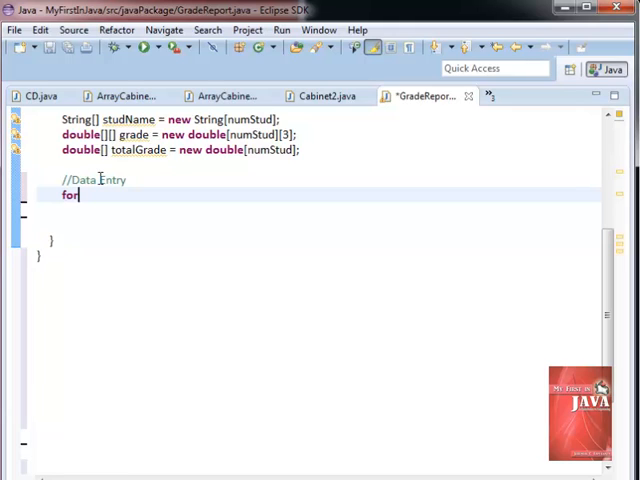
pyautogui.write('(')
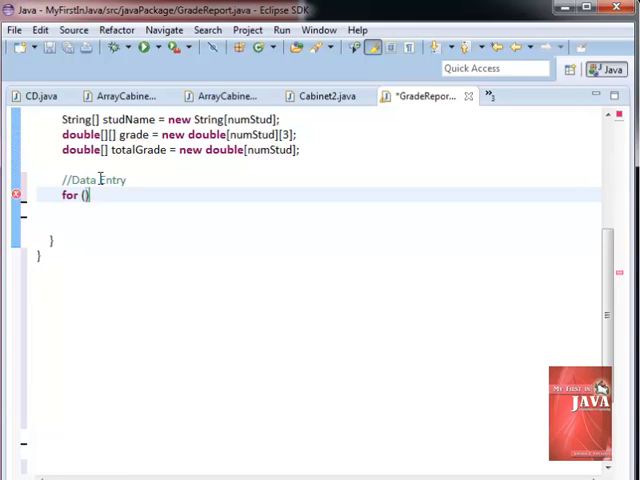
pyautogui.write('int gRow =0; gRow < numStud; gRow')
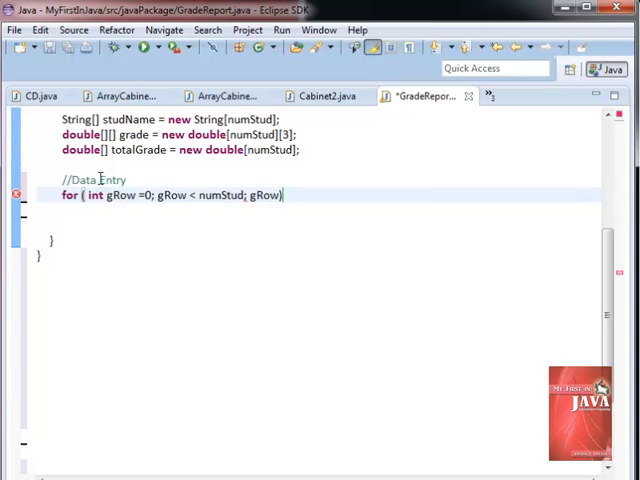
pyautogui.write('++')
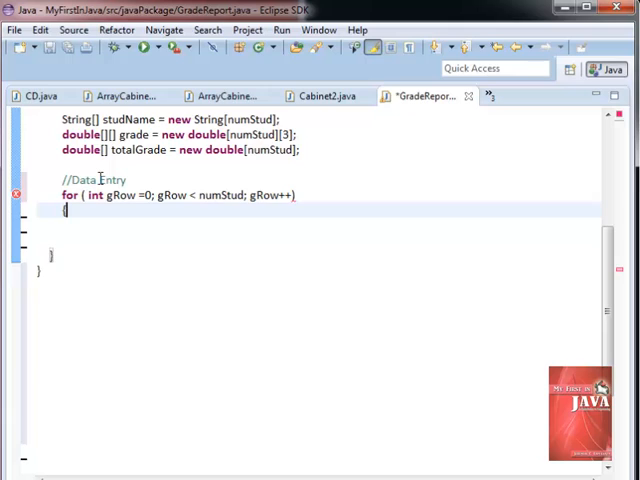
pyautogui.write('{')
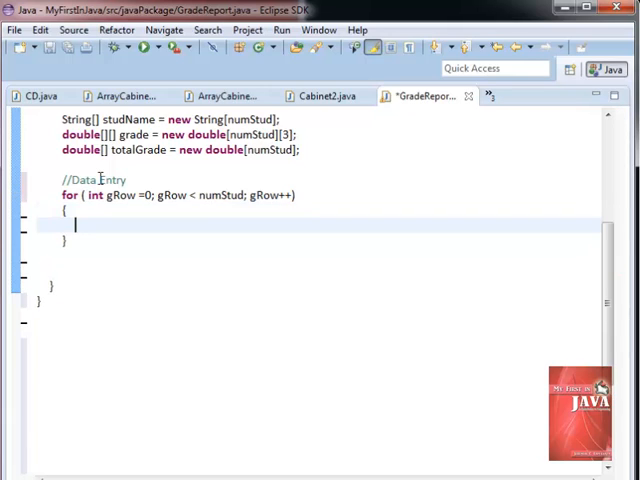
pyautogui.write('System.out.print("\\nEnter student name")')
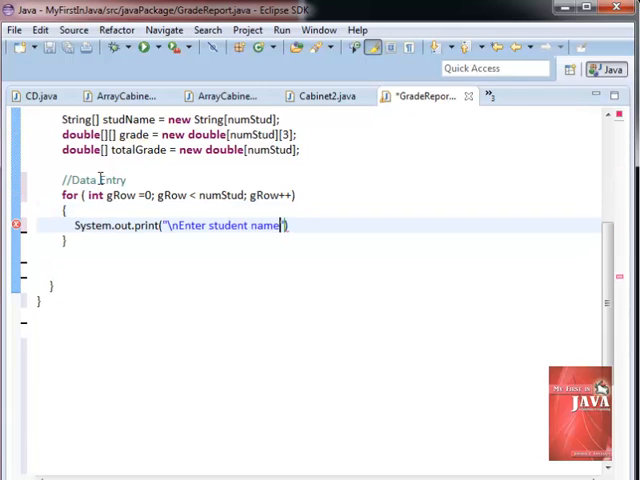
pyautogui.write(': ");')
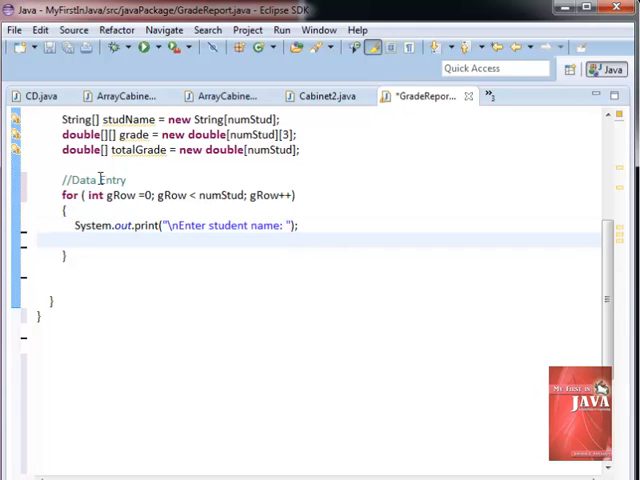
pyautogui.write('studName[gRow] = input.ne')
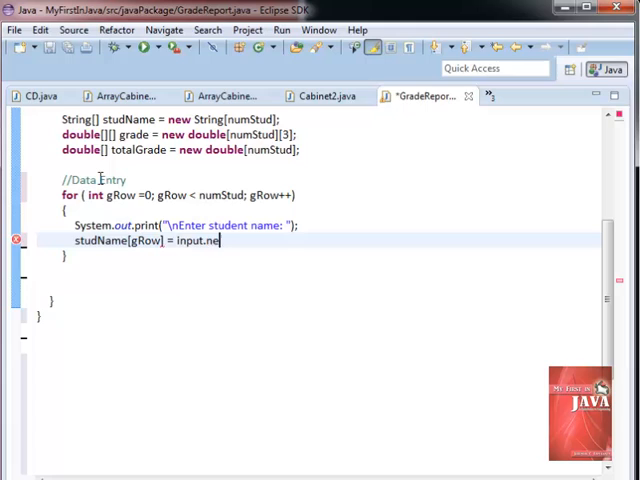
pyautogui.write('xt();')
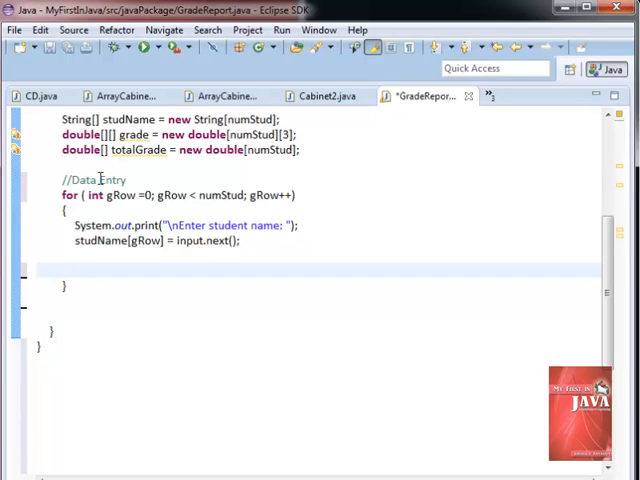
# Step: Add the inner gCol loop reading three subject grades into totalGrade, and review gCol usages
pyautogui.write('for')
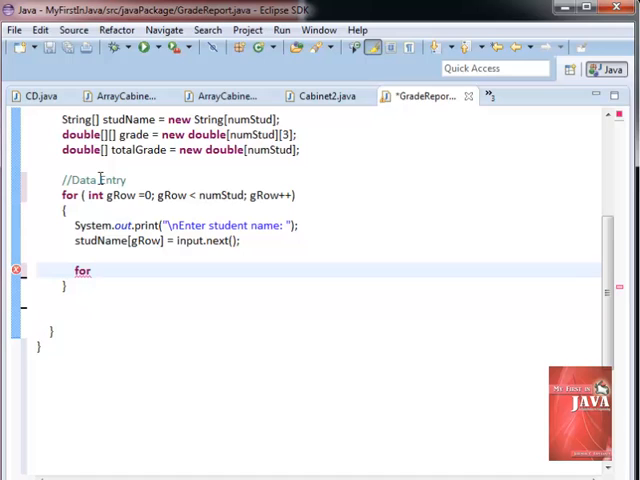
pyautogui.write('(int gCol = 0; gCol < 3; gCol)')
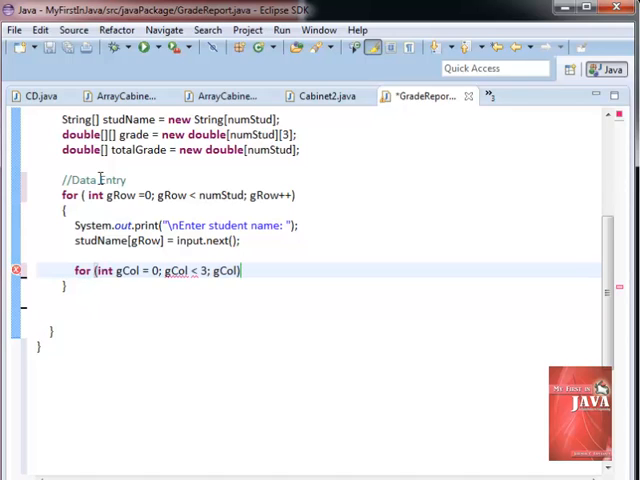
pyautogui.write('++)')
pyautogui.write('{')
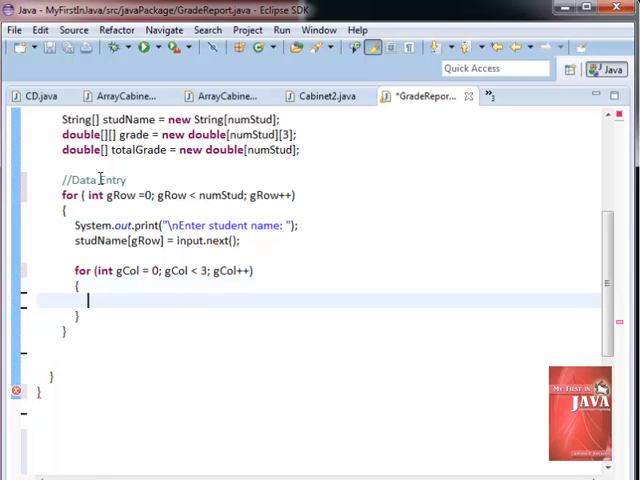
pyautogui.write('System.out.print("Enter grade in " + subject[gCol] +": ");')
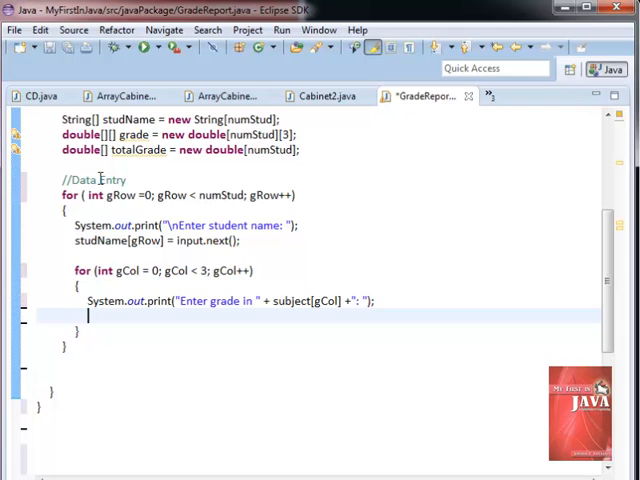
pyautogui.write('grade[gRow][gCol] = input.nextDouble();')
pyautogui.write('totalGrade[gRow] += grade[gRow][gCol];')
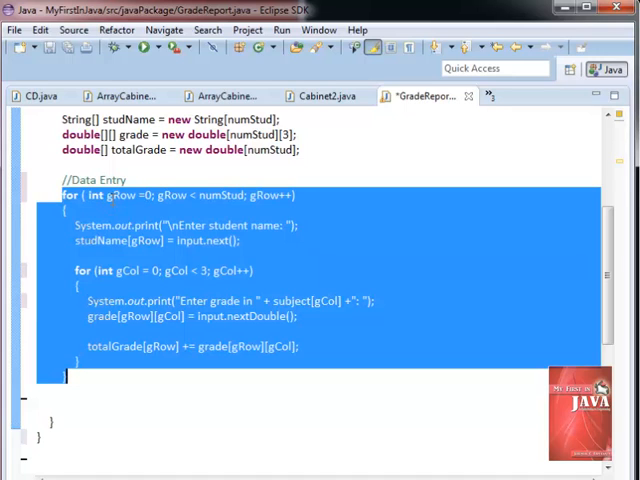
pyautogui.click(120, 194)
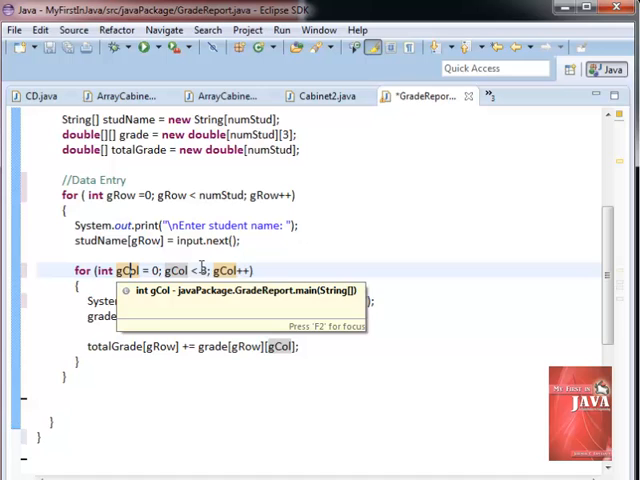
pyautogui.doubleClick(185, 270)
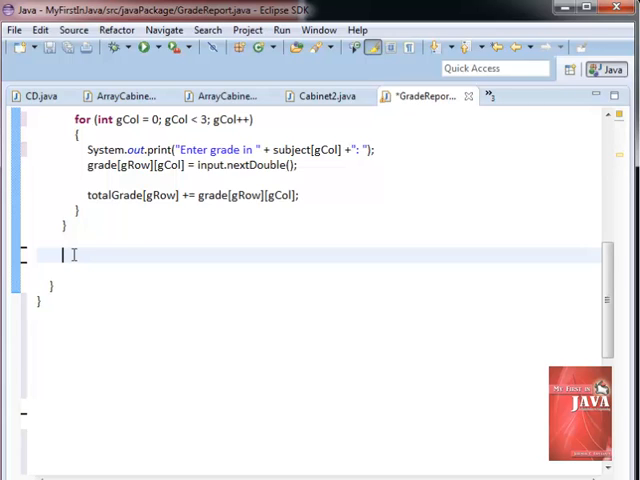
# Step: Add the //Display Report comment and the "Grade Report" heading println statements
pyautogui.write('//c')
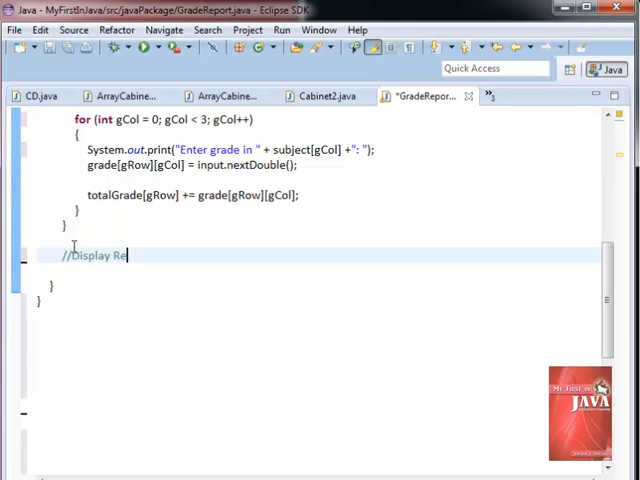
pyautogui.write('port')
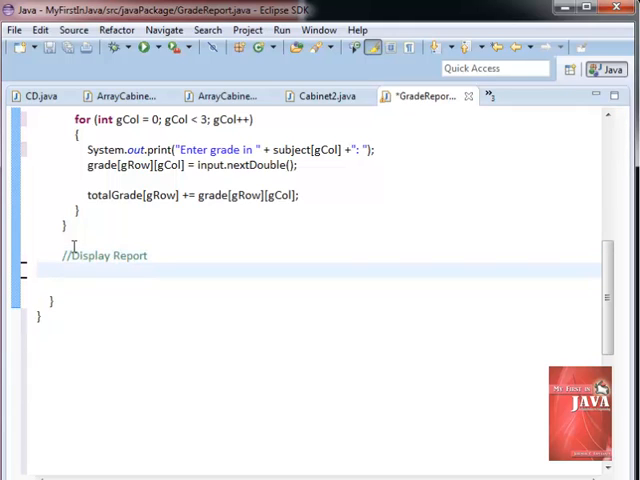
pyautogui.write('Syst')
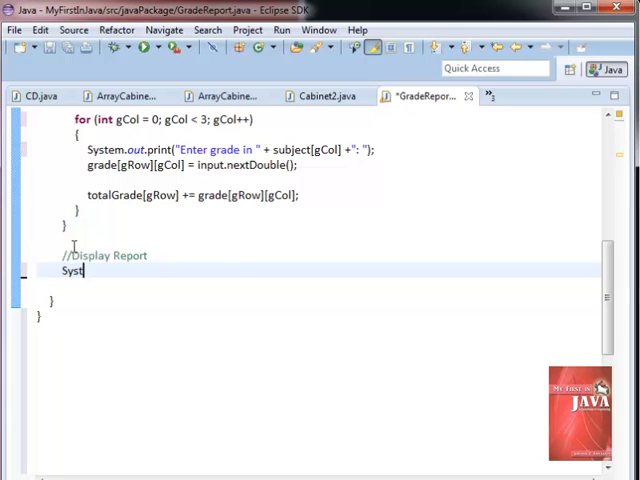
pyautogui.write('em.out.println("\\nGrade Report");')
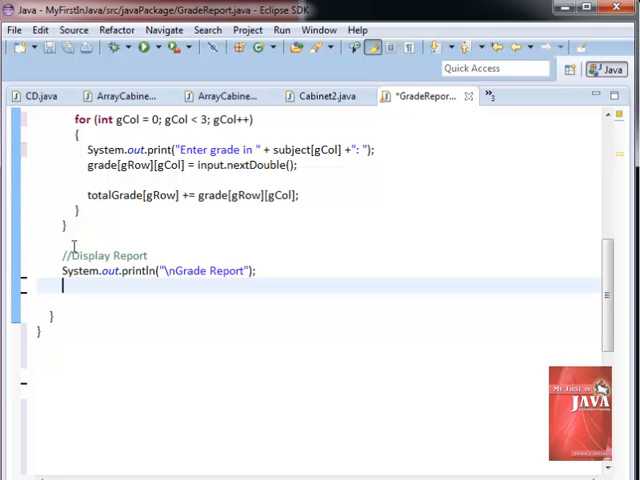
pyautogui.write('System.out.println("------------");')
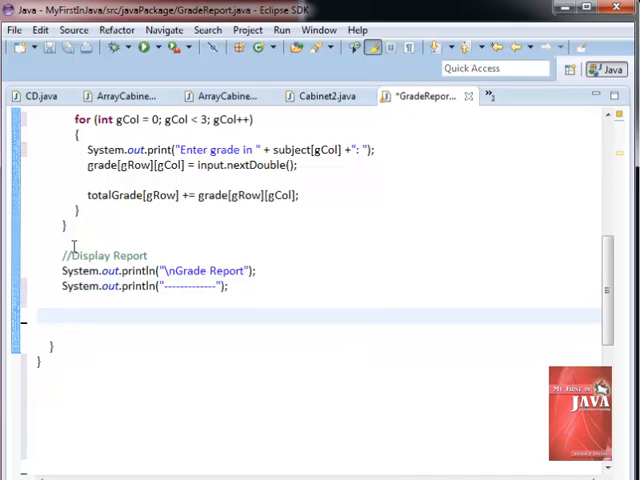
# Step: Add a dispRow loop over numStud printing studName[dispRow]
pyautogui.write('for (int dispRow = 0; dispRow < numStu')
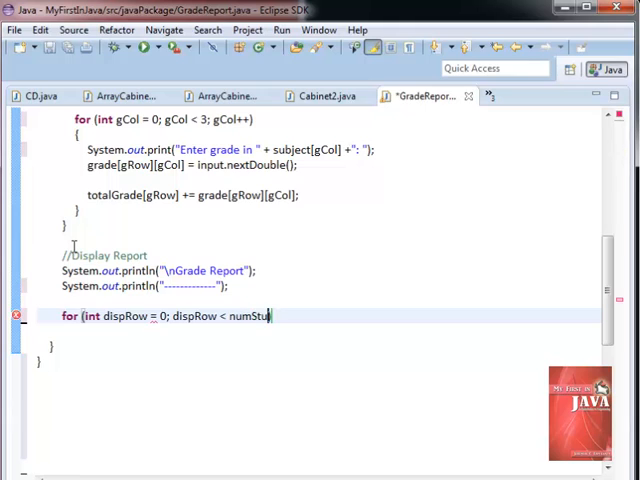
pyautogui.write('s;')
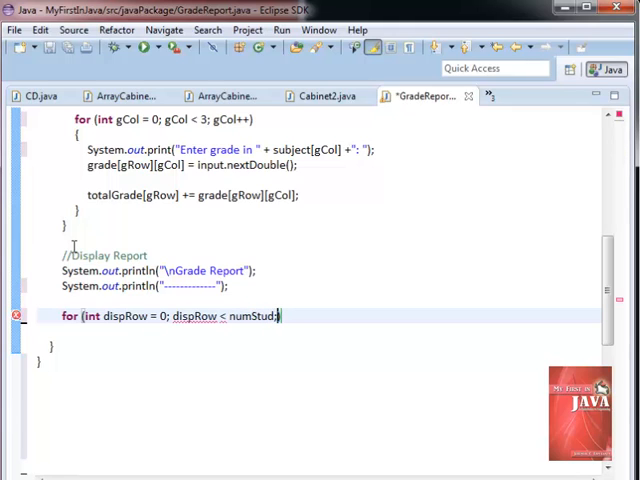
pyautogui.write('; dispRow')
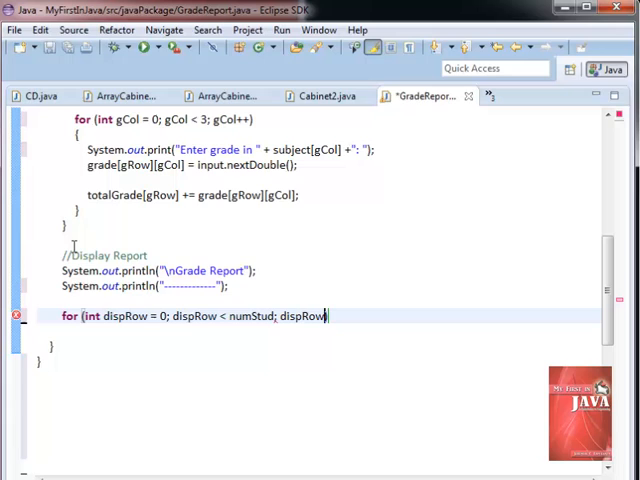
pyautogui.write('++)')
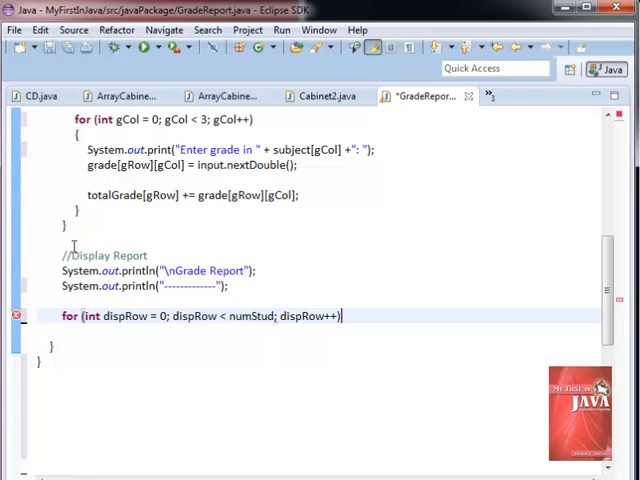
pyautogui.write('{')
pyautogui.write('System.out.println("\\nStudent name: " + studName[dispR')
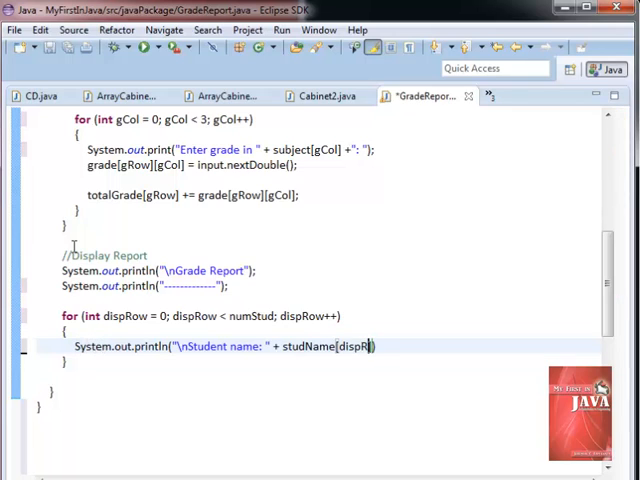
pyautogui.write('ow]')
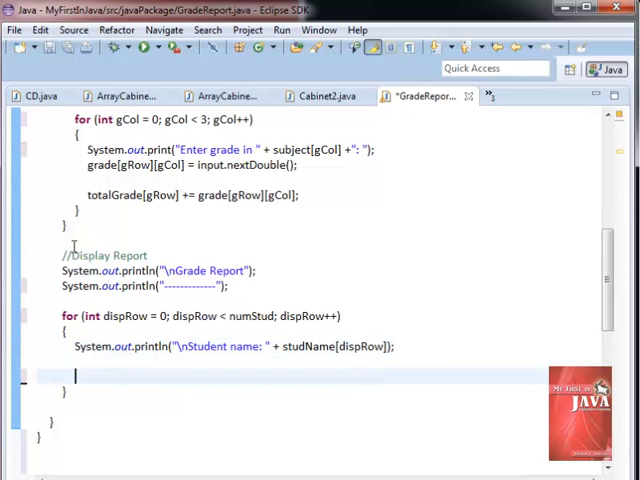
# Step: Add a nested dispCol loop printing "Grade in" each subject and grade[dispRow][dispCol]
pyautogui.scroll(-3)
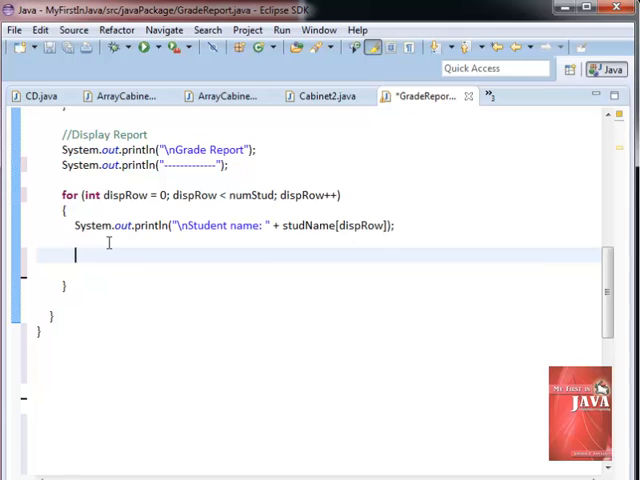
pyautogui.write('for()')
pyautogui.write('System.out.')
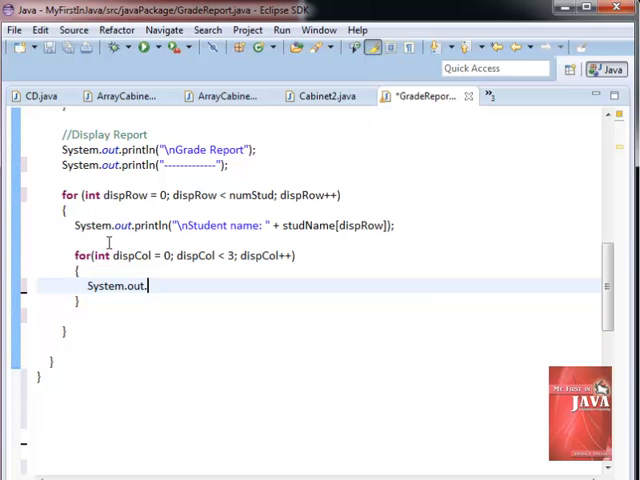
pyautogui.write('println(')
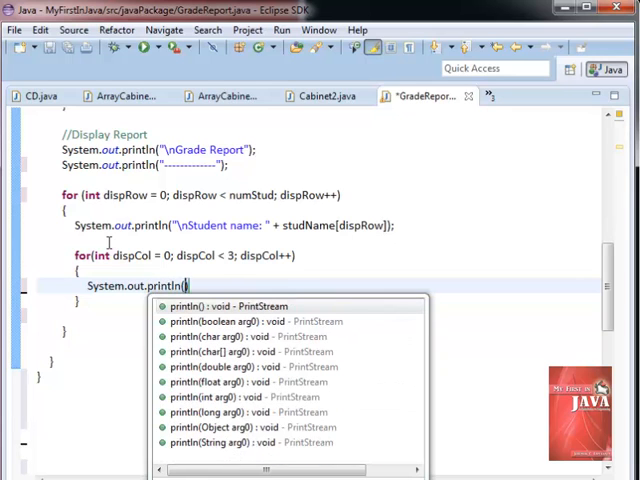
pyautogui.write('"   Grade in " +')
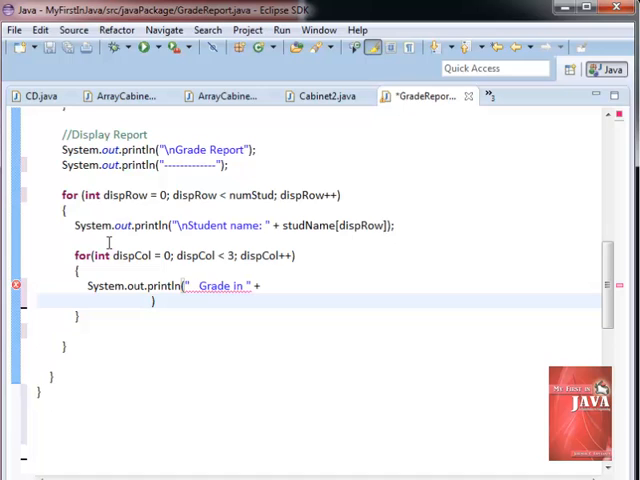
pyautogui.write('subject[dispCol] + " is )')
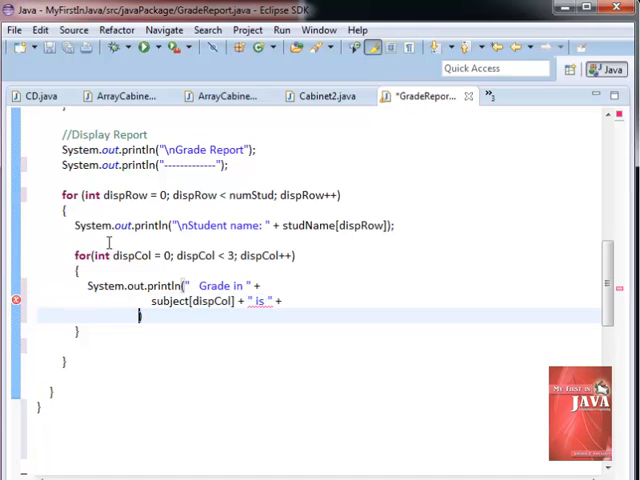
pyautogui.write('grade[dispRow][dispCol]);')
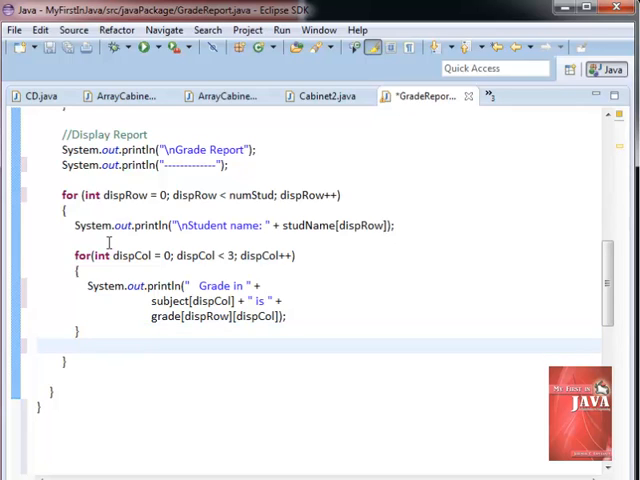
# Step: Print "Average grade is: " with totalGrade[dispRow]/3.0
pyautogui.write('S')
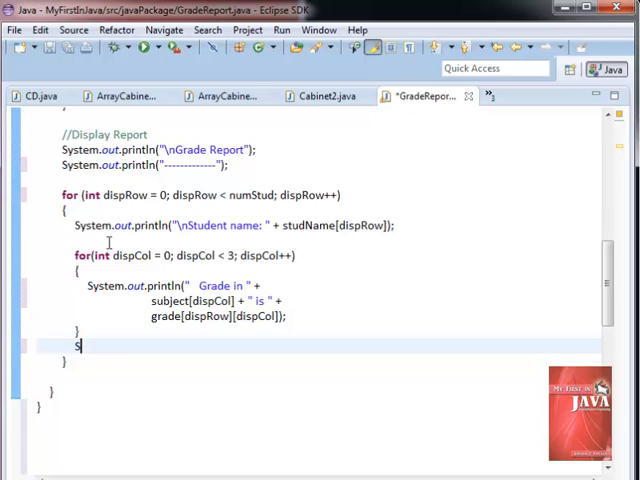
pyautogui.write('System.out.println("Average grade is: " + totalGrade[dispRow]/3.')
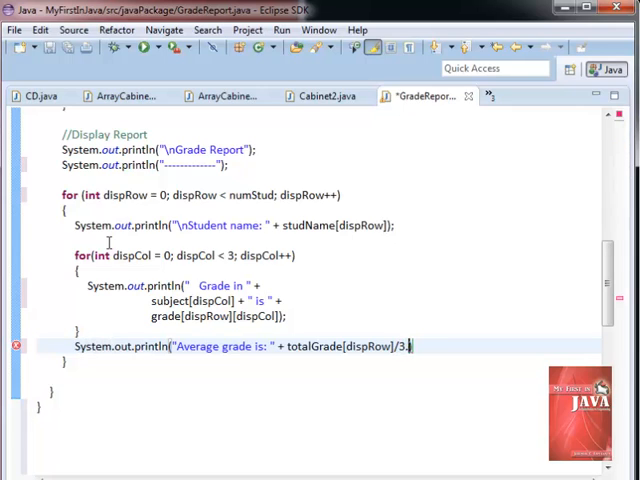
pyautogui.write('0);')
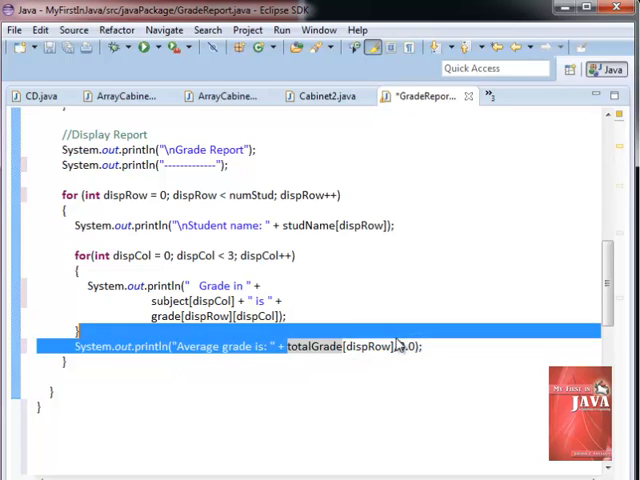
# Step: Highlight the row counter's usages, then save GradeReport.java
pyautogui.doubleClick(350, 346)
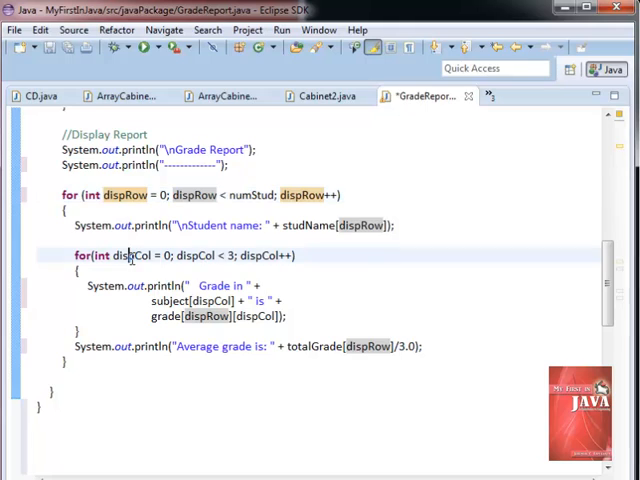
pyautogui.moveTo(128, 256)
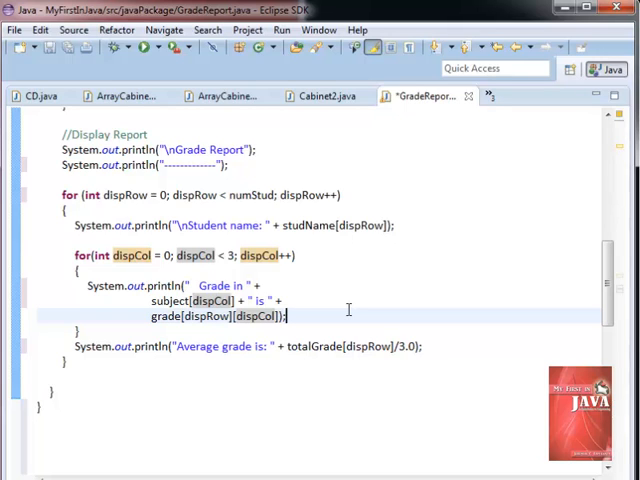
pyautogui.click(33, 50)
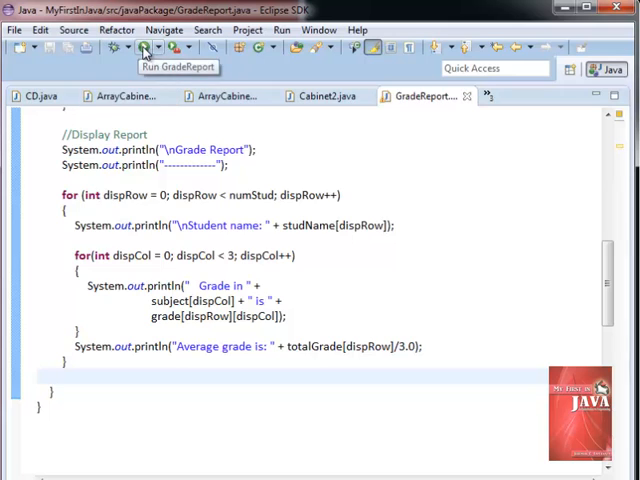
# Step: Run GradeReport and enter the first student, Alex, with a grade of 93
pyautogui.click(151, 48)
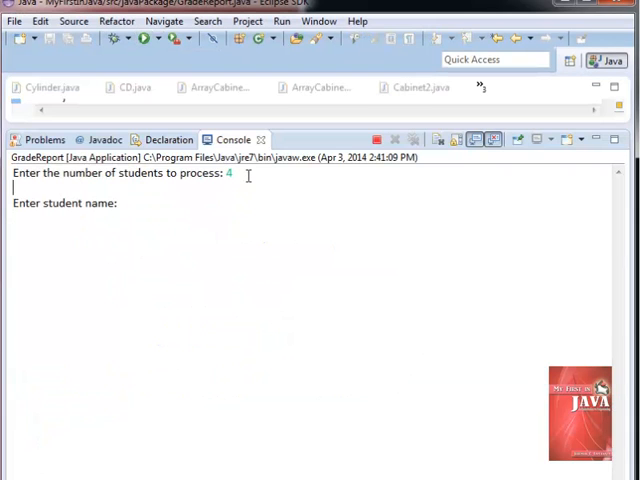
pyautogui.write('Ale')
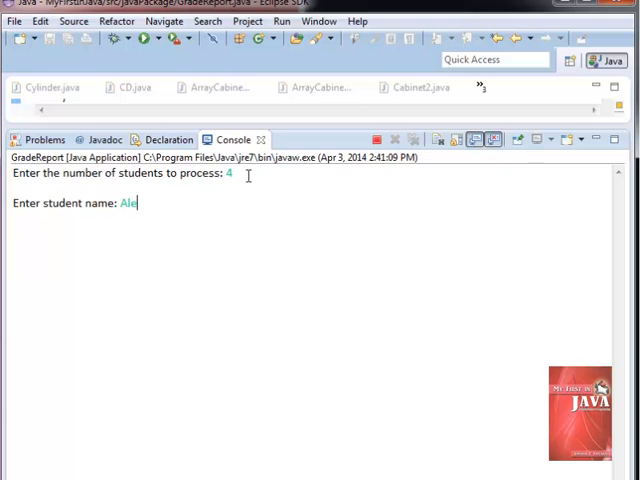
pyautogui.press('Return')
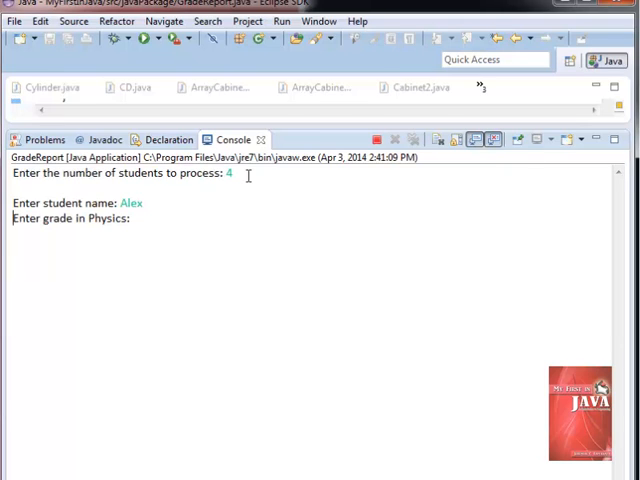
pyautogui.write('93')
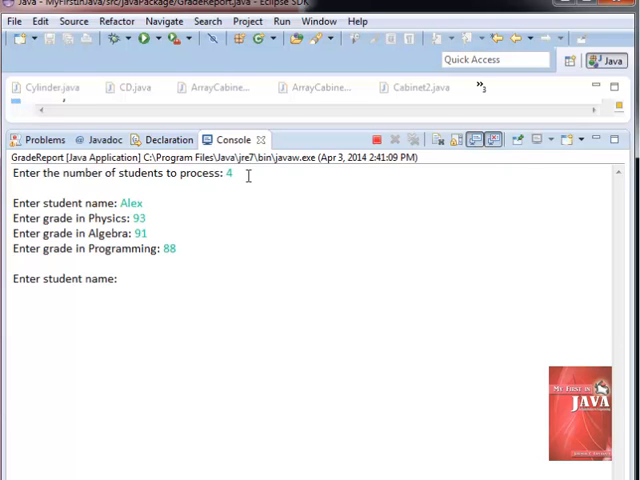
# Step: Enter the remaining students, including Eduardo and Dax, with grades such as 95, 88 and 91
pyautogui.write('Eud')
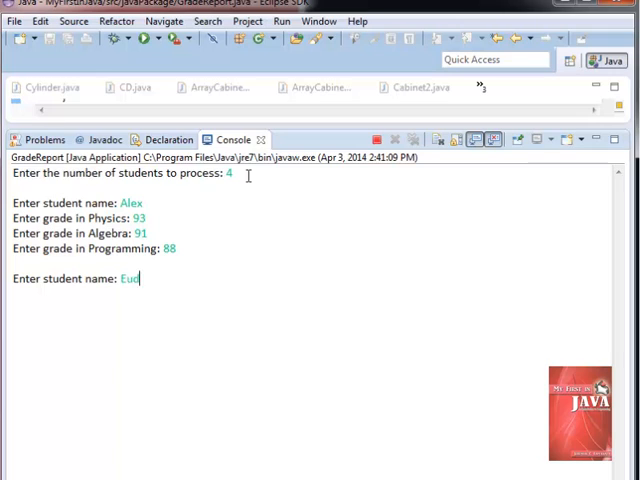
pyautogui.write('ardo')
pyautogui.write('85')
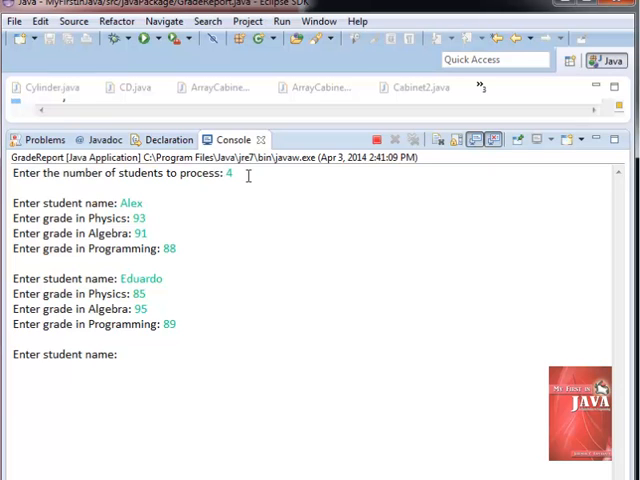
pyautogui.write('Dax')
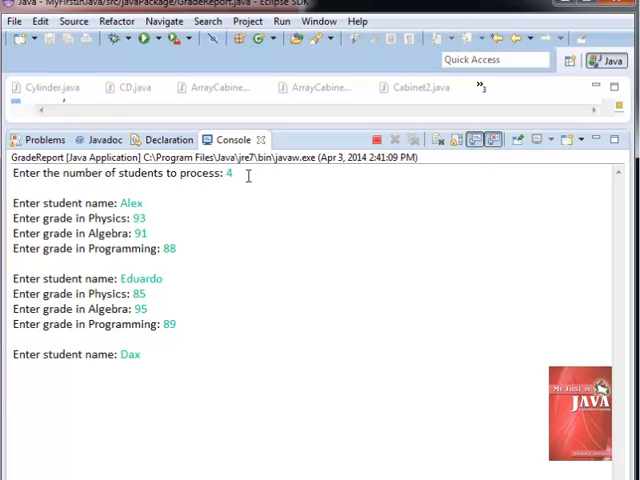
pyautogui.write('95')
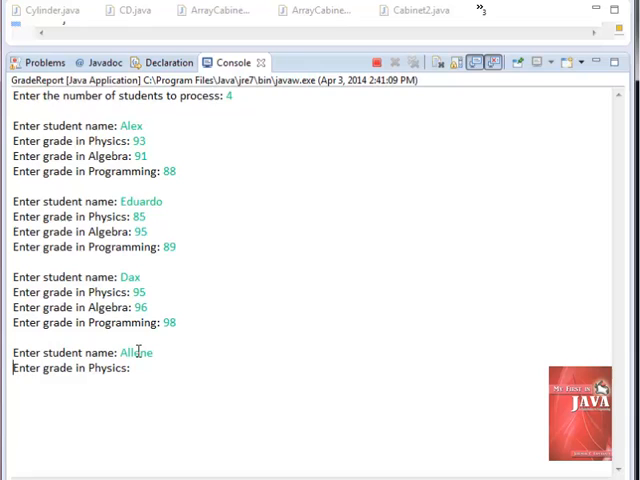
pyautogui.write('87')
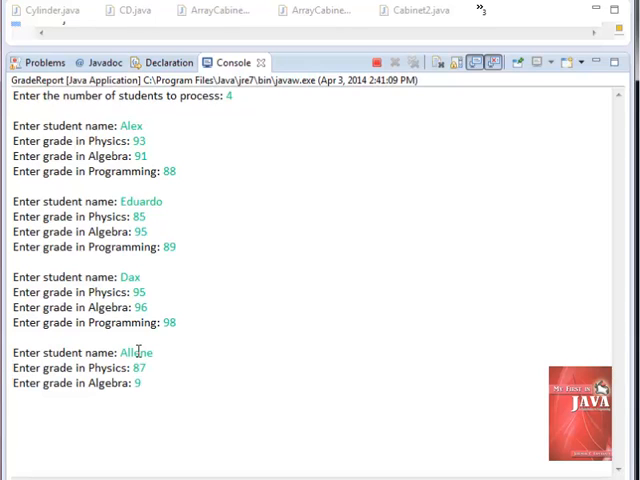
pyautogui.write('88')
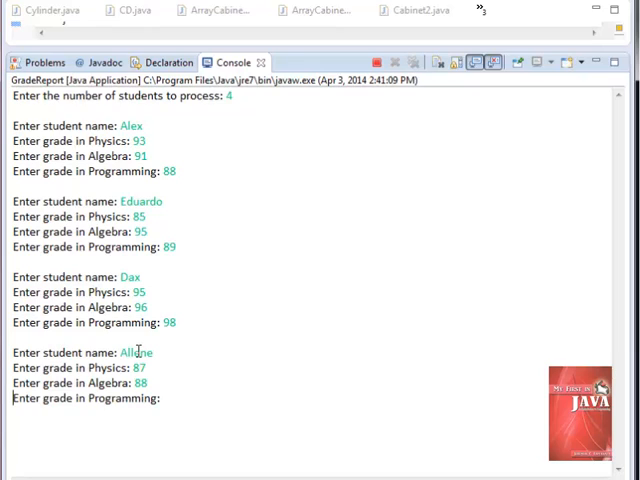
pyautogui.write('91')
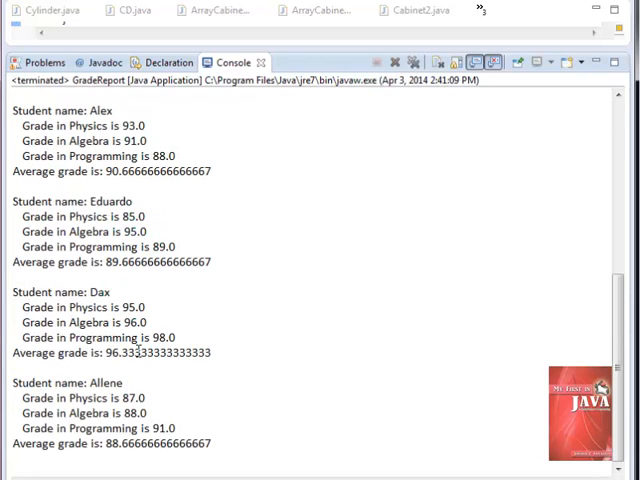
pyautogui.moveTo(604, 186)
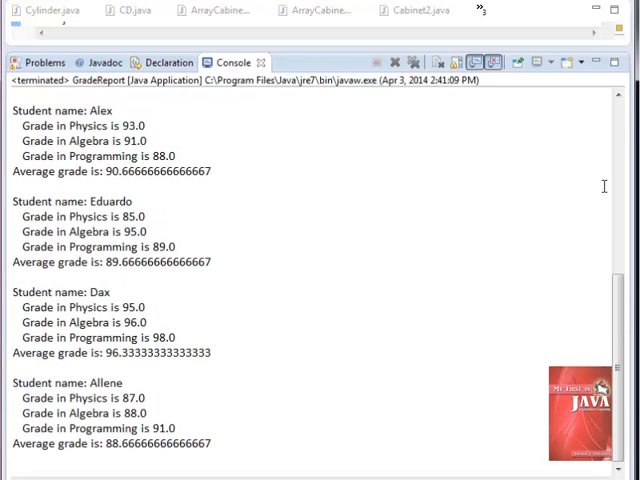